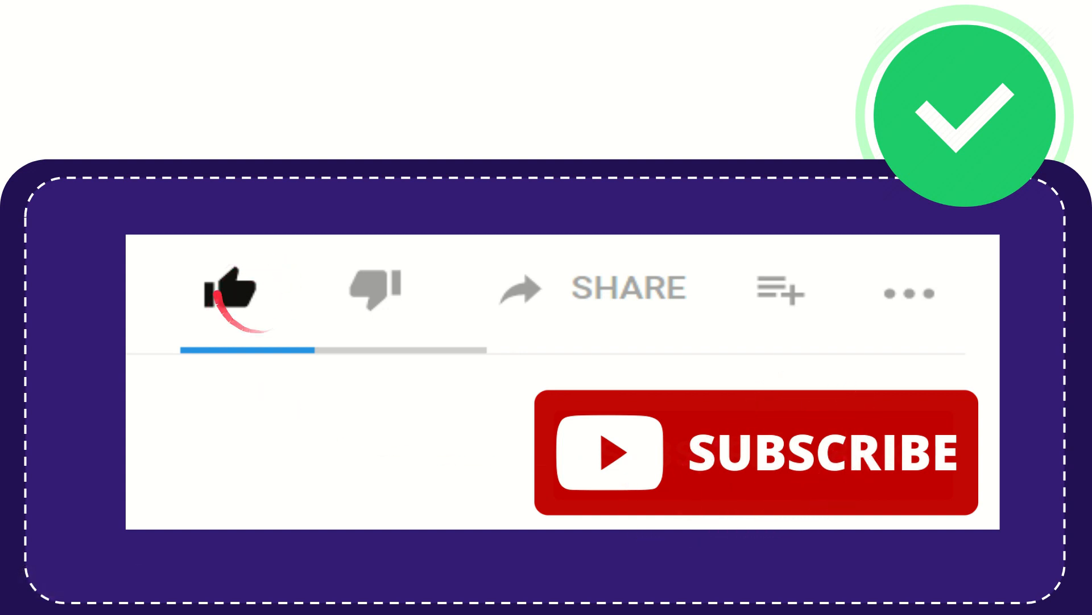
click(374, 288)
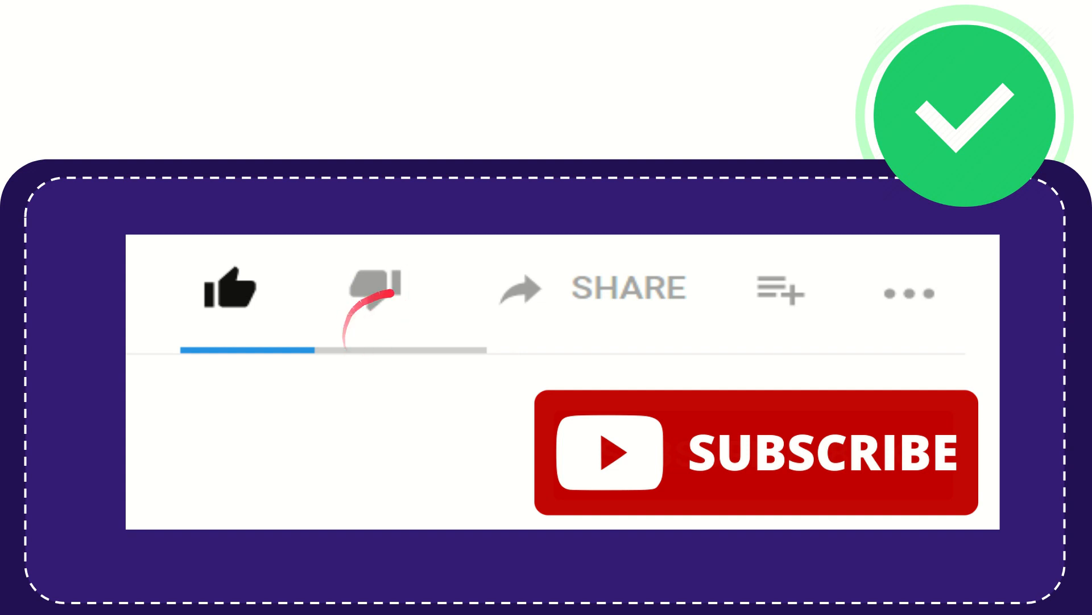
click(373, 289)
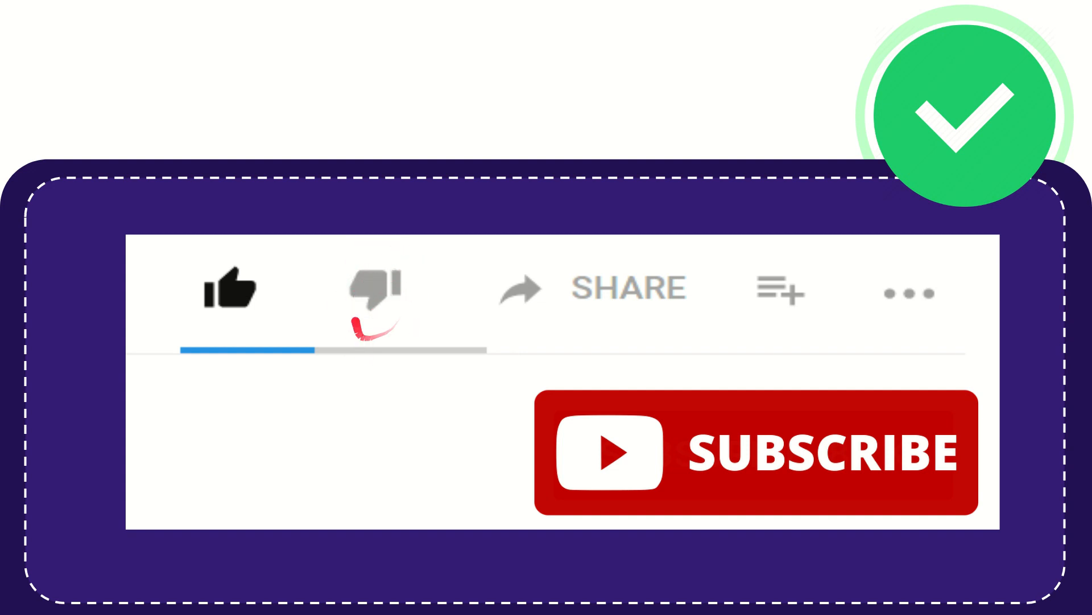
click(373, 289)
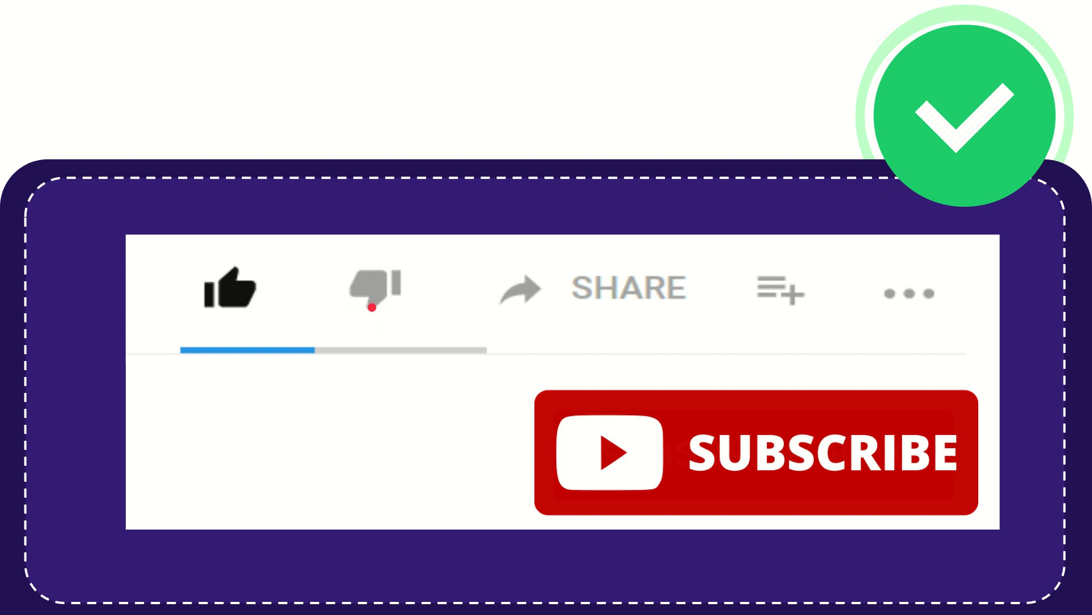